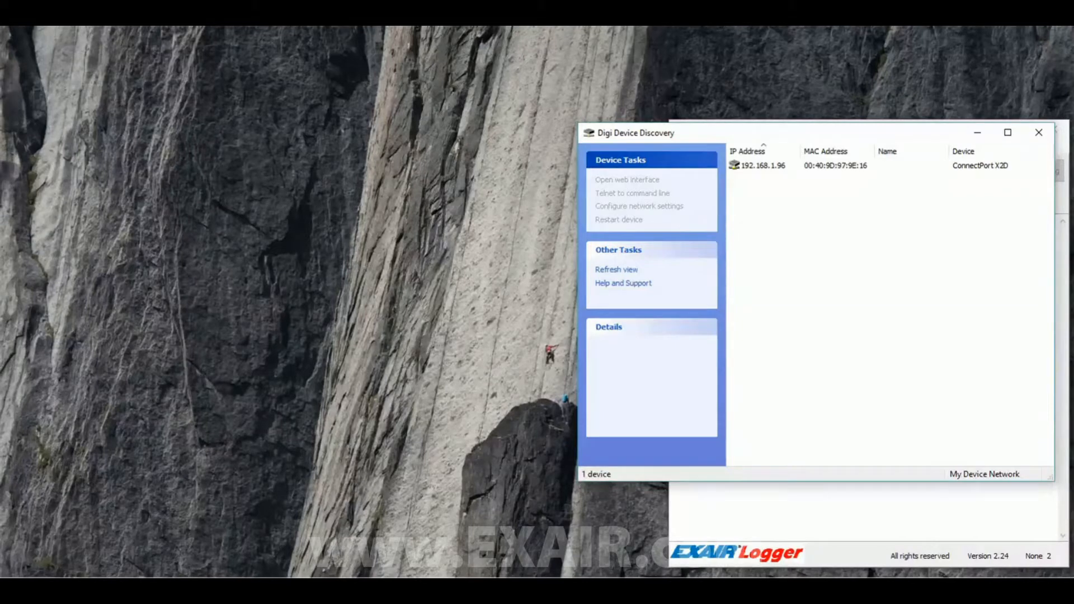
Select the ConnectPort X2D adapter at 192.168.1.96 to view its DHCP network details
{"action": "left_click", "coordinate": [765, 166]}
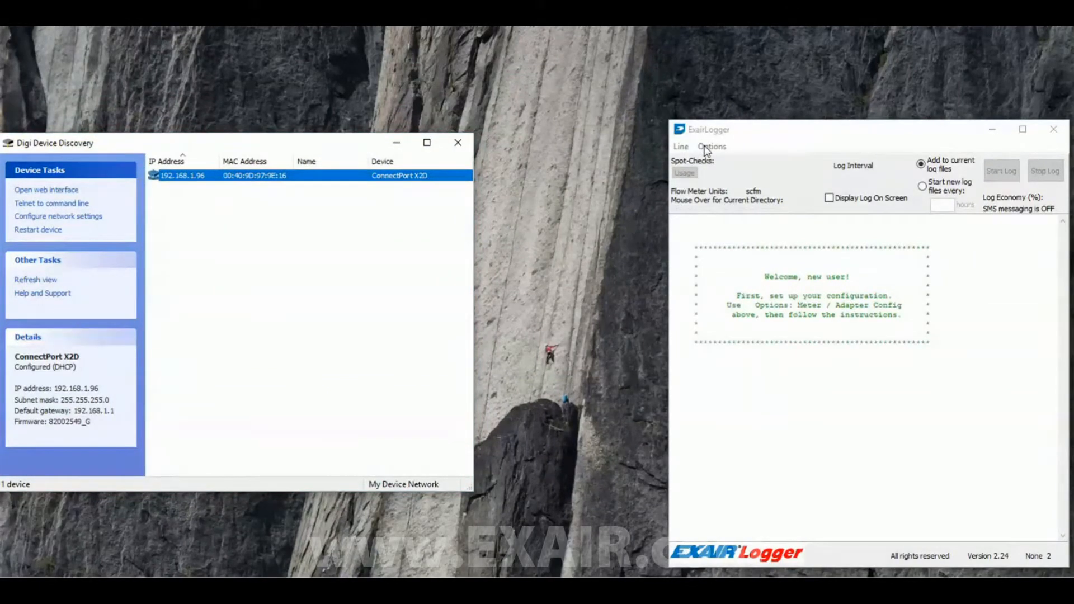
Choose Adapter / Meter Config from the Options menu
{"action": "left_click", "coordinate": [711, 147]}
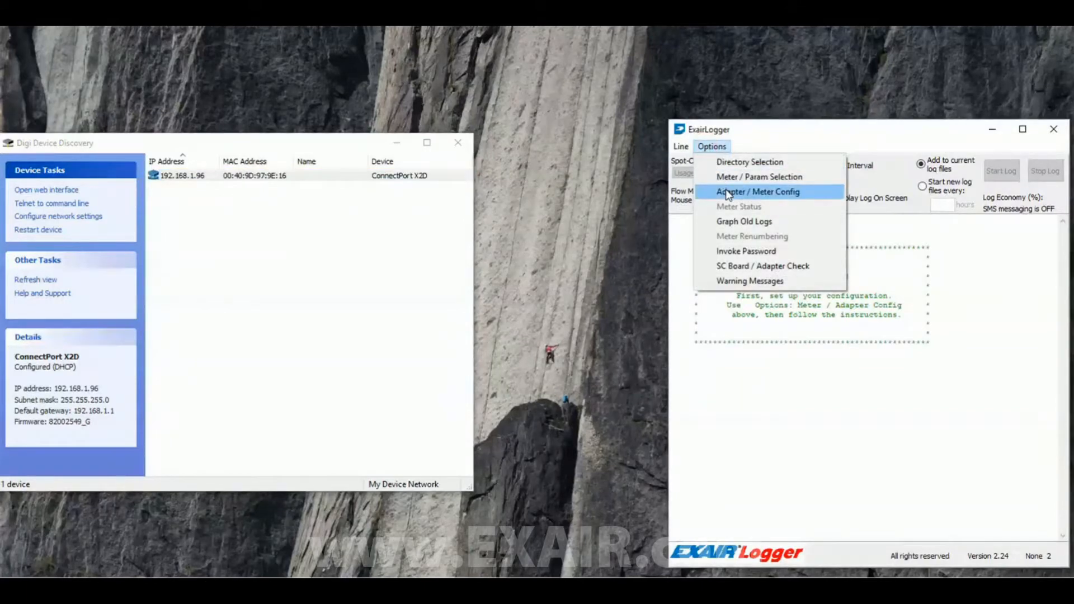
{"action": "left_click", "coordinate": [755, 192]}
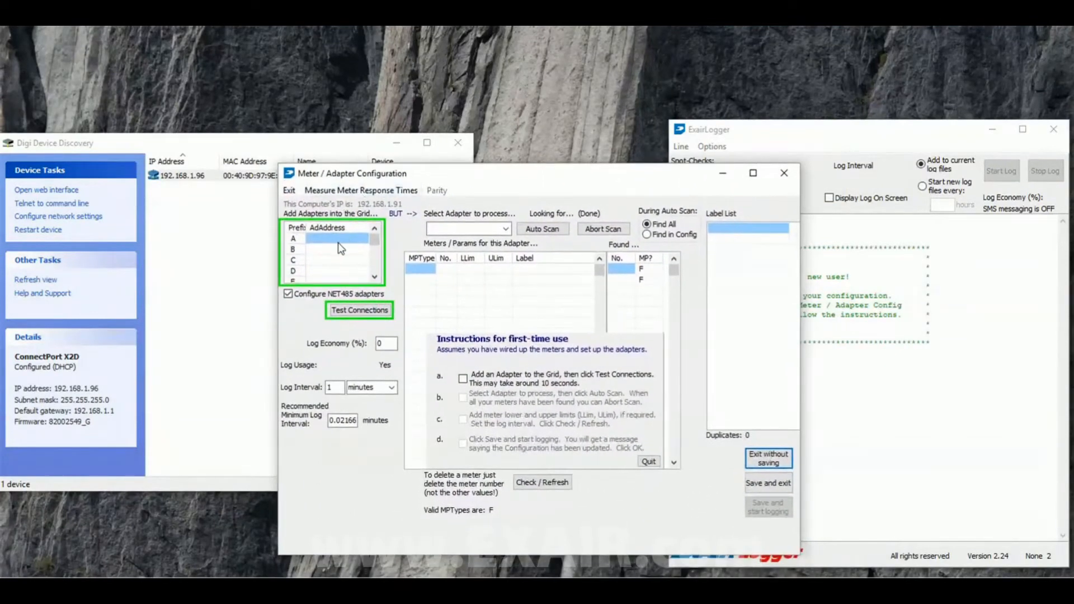
Enter 192.168.1.96 as adapter A, test connections, and acknowledge the success message
{"action": "type", "text": "192.168"}
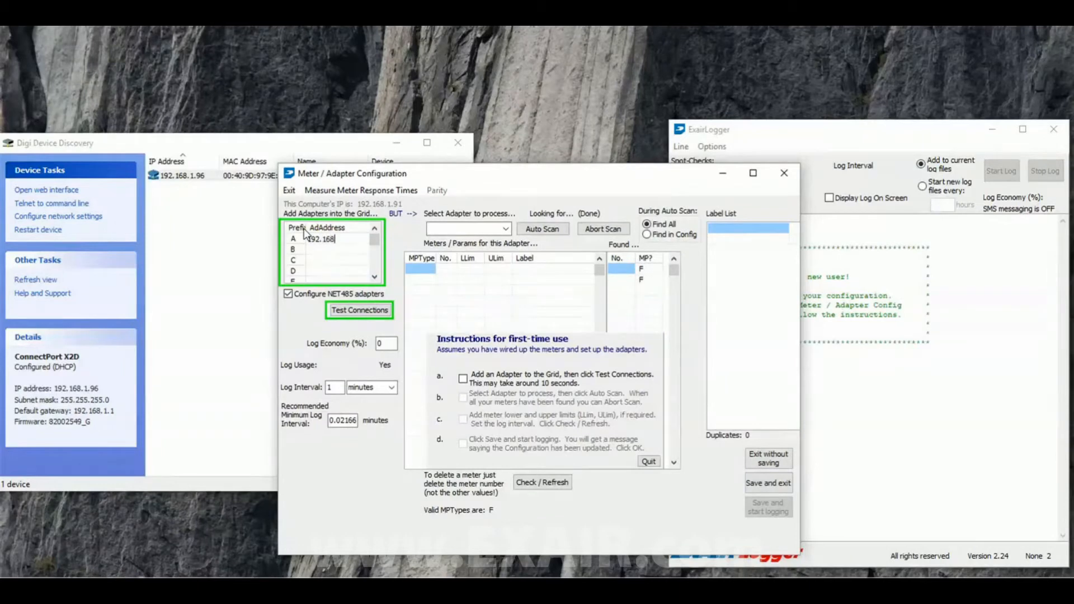
{"action": "type", "text": ".1.9"}
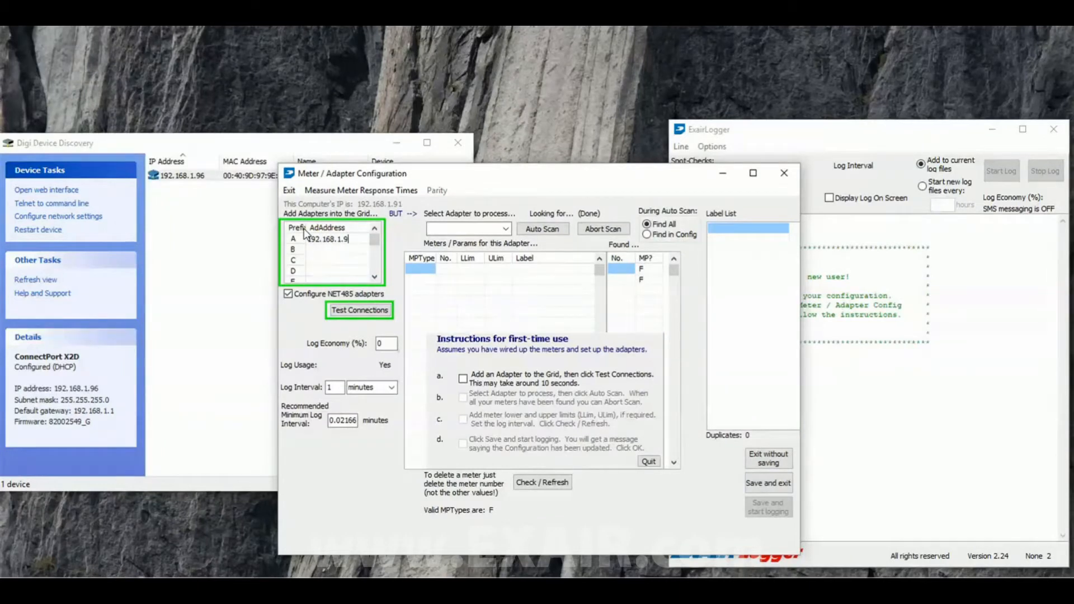
{"action": "type", "text": "6"}
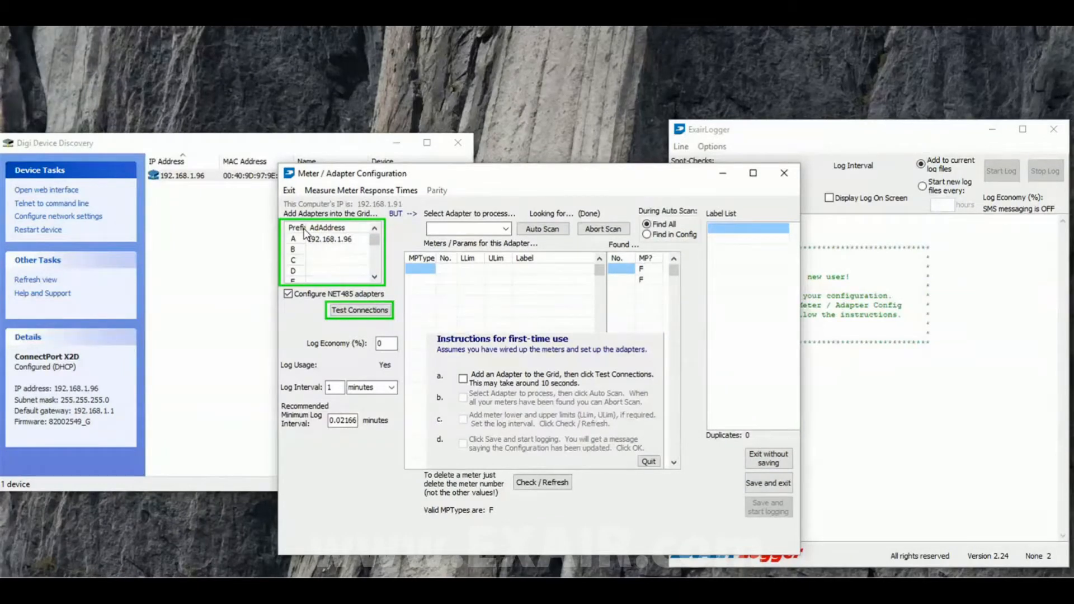
{"action": "left_click", "coordinate": [360, 310]}
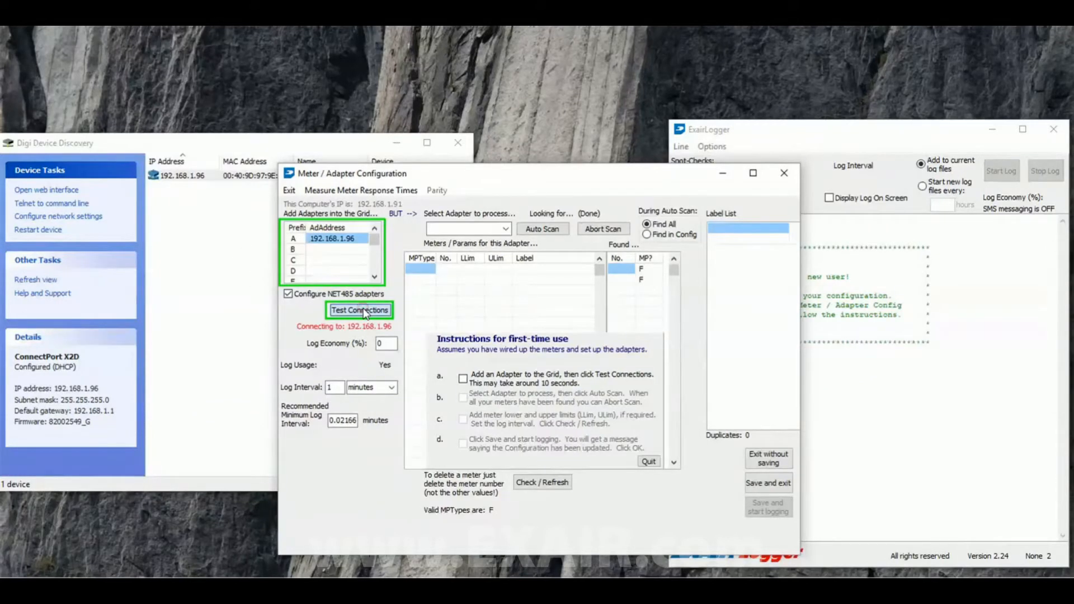
{"action": "left_click", "coordinate": [360, 310]}
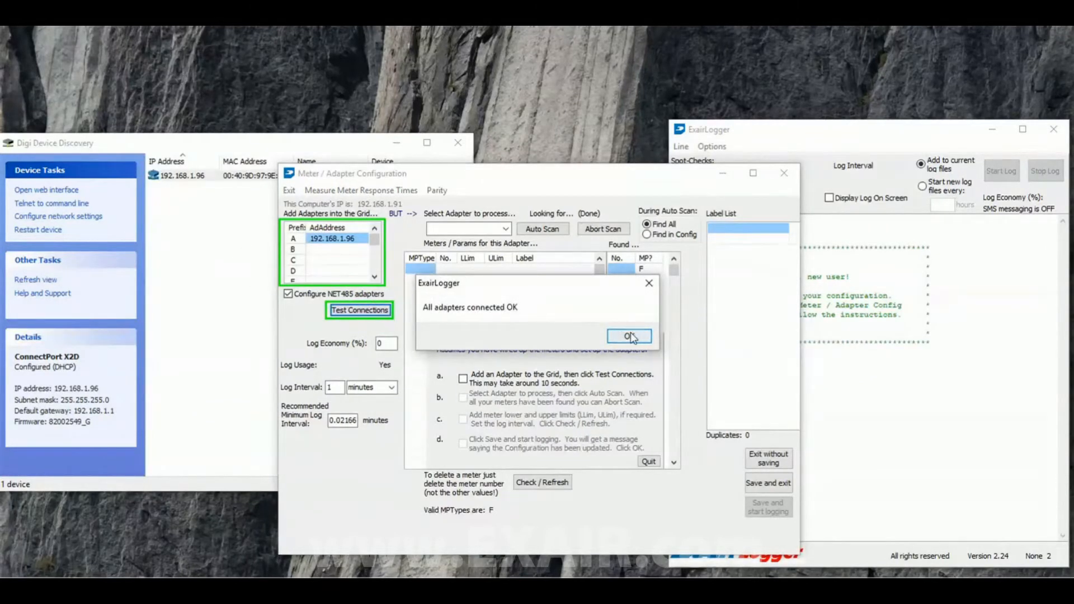
{"action": "left_click", "coordinate": [629, 336]}
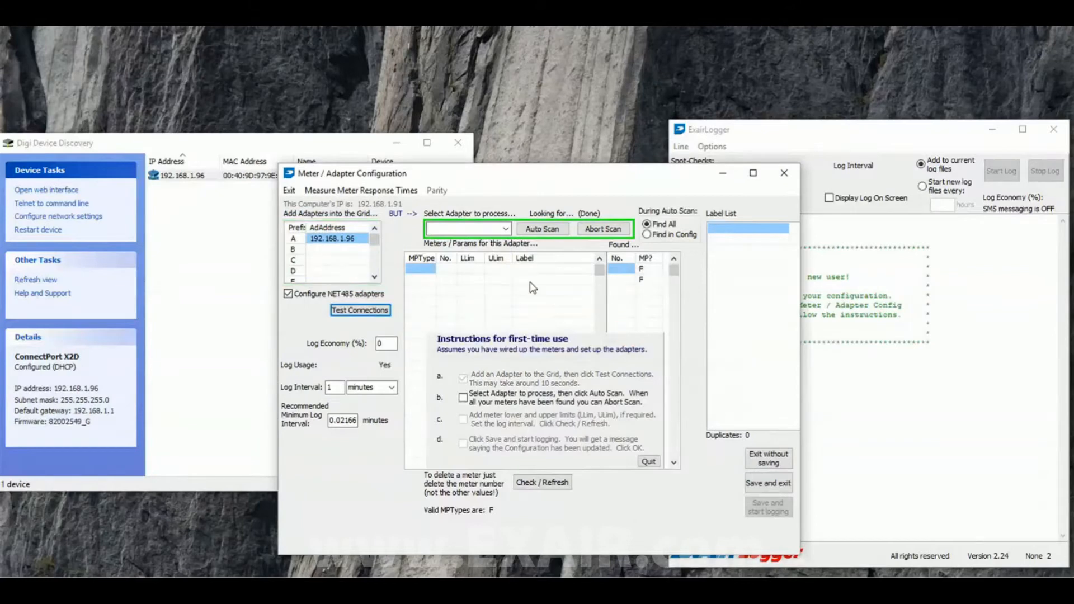
Select adapter 'A : 192.168.1.96' and auto scan it, finding meter A003F
{"action": "left_click", "coordinate": [504, 229]}
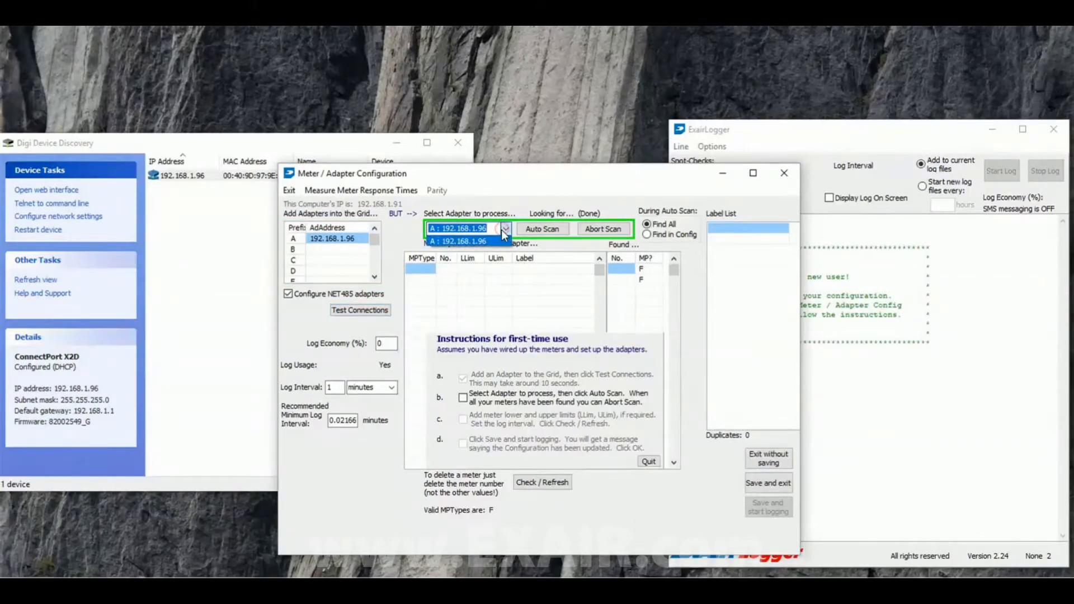
{"action": "left_click", "coordinate": [465, 241]}
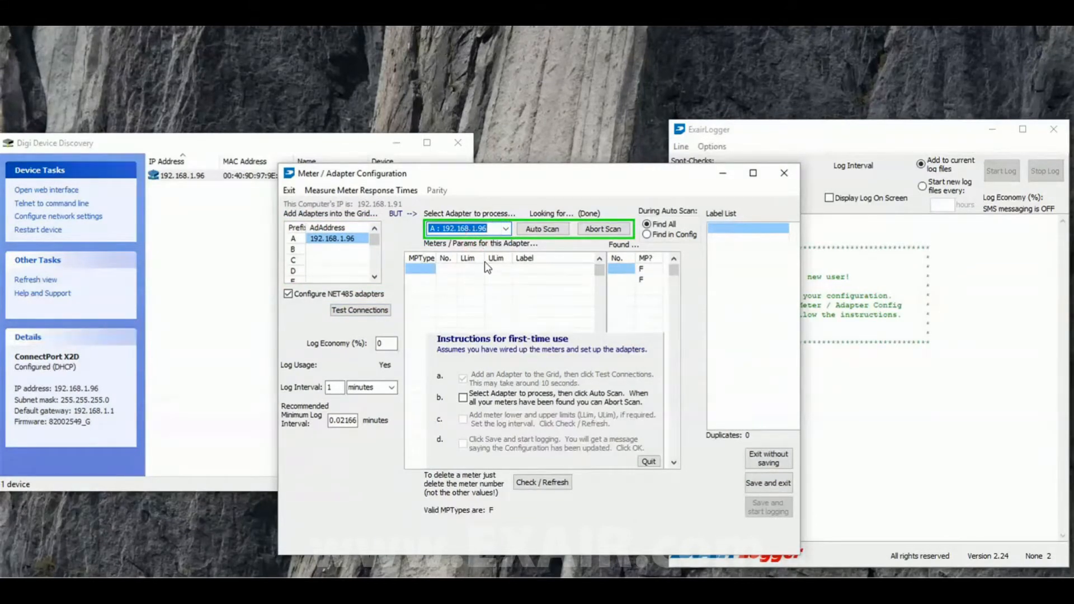
{"action": "left_click", "coordinate": [543, 229]}
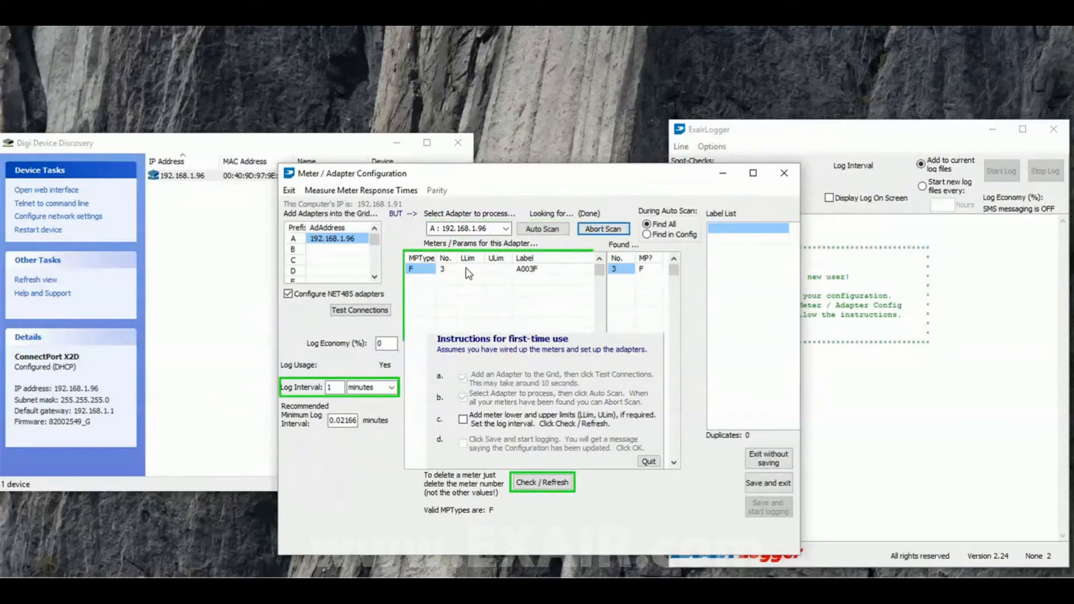
{"action": "mouse_move", "coordinate": [469, 262]}
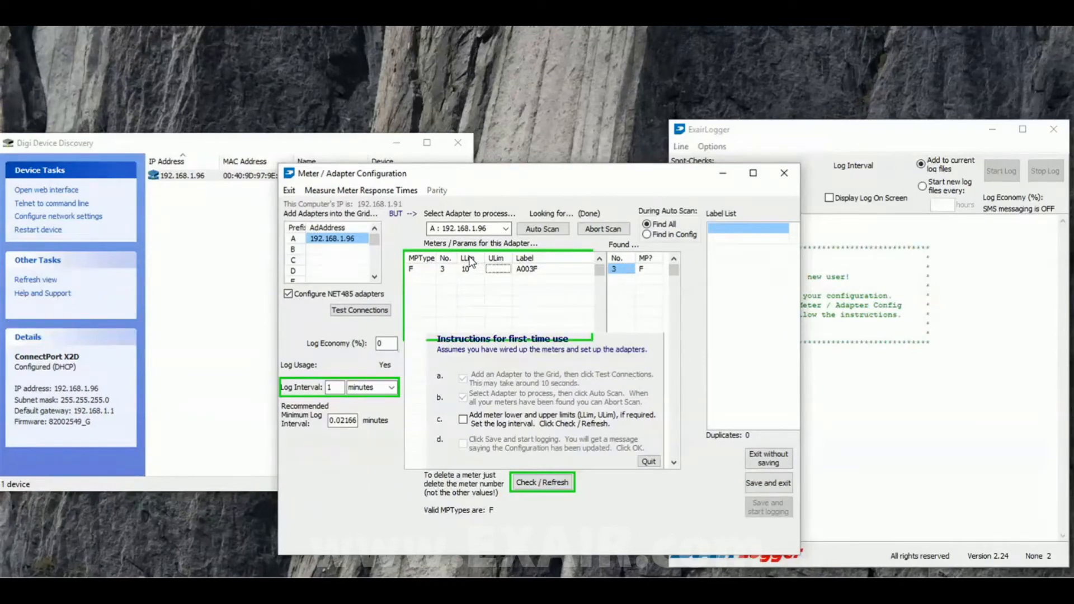
Set meter A003F's LLim to 10 and ULim to 100, keeping 1-minute logging
{"action": "type", "text": "10"}
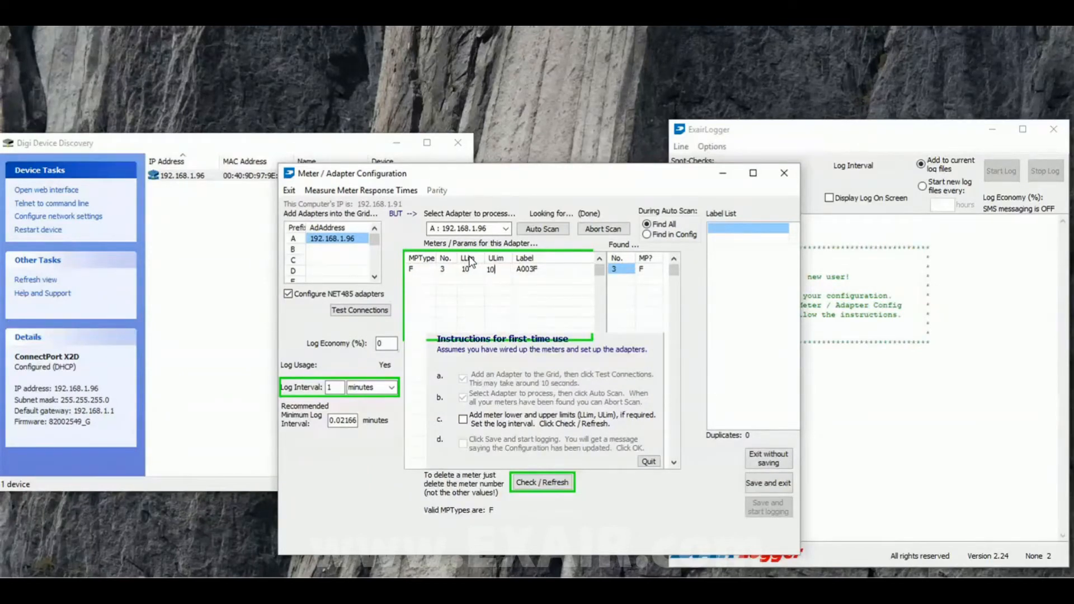
{"action": "type", "text": "100"}
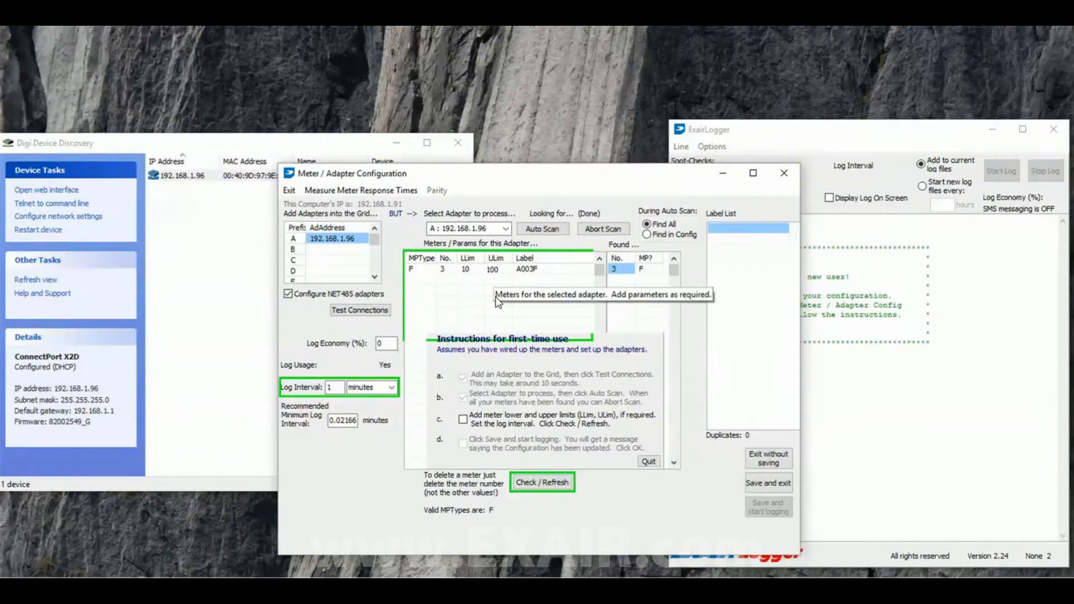
{"action": "mouse_move", "coordinate": [391, 296]}
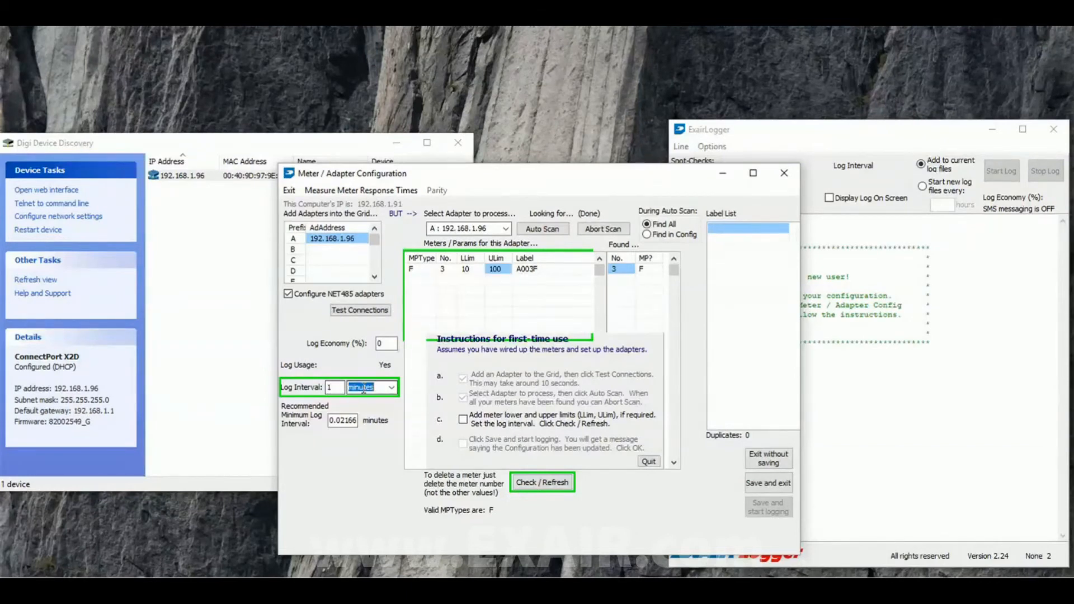
{"action": "left_click", "coordinate": [390, 388]}
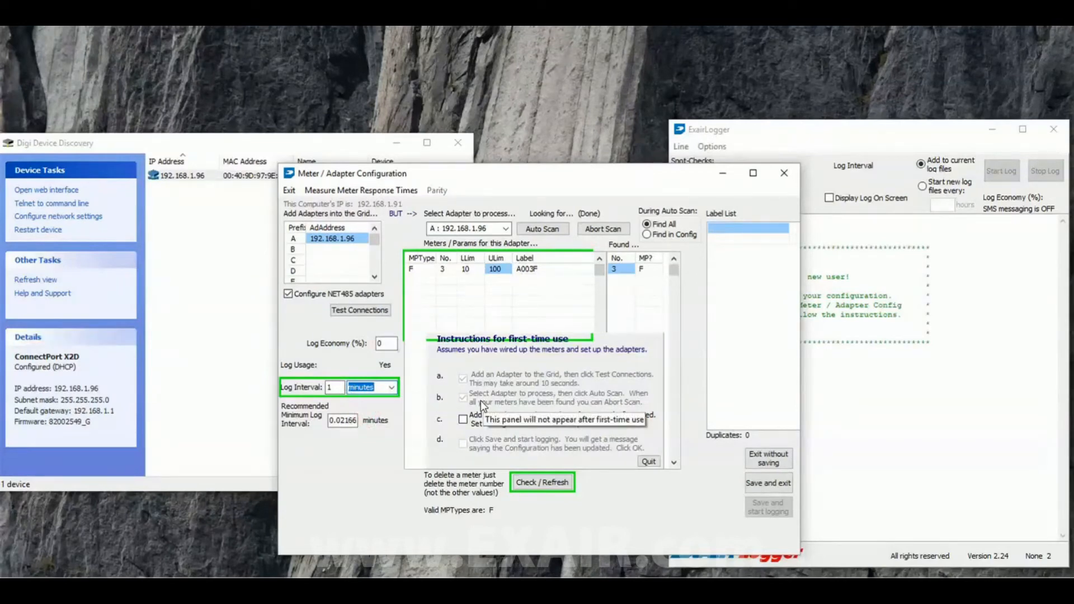
{"action": "mouse_move", "coordinate": [399, 411]}
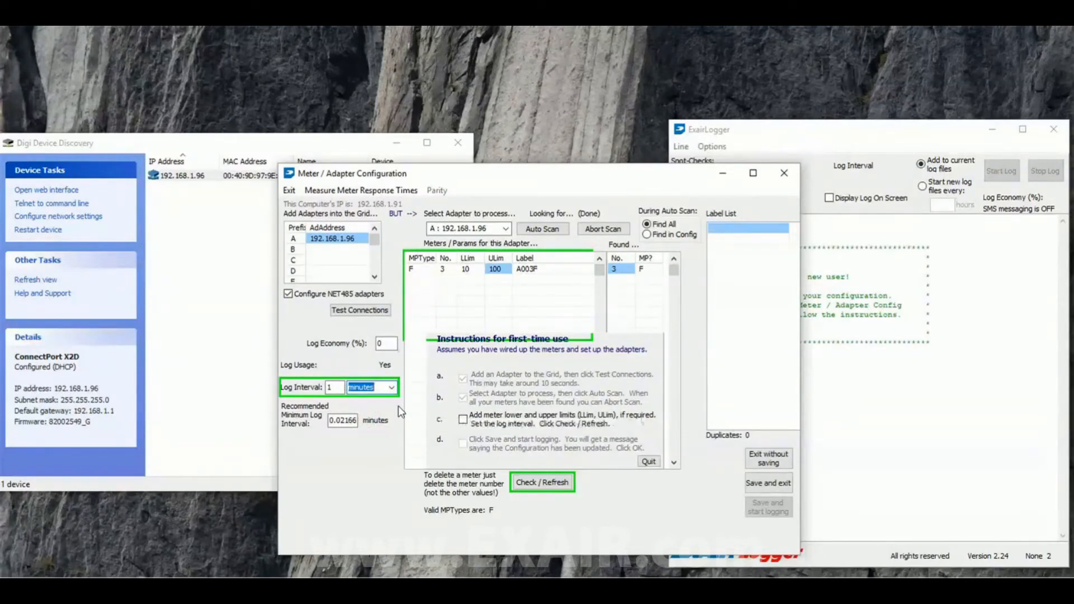
Check / Refresh the settings, save and start logging, and acknowledge 'Configuration Updated'
{"action": "left_click", "coordinate": [542, 482]}
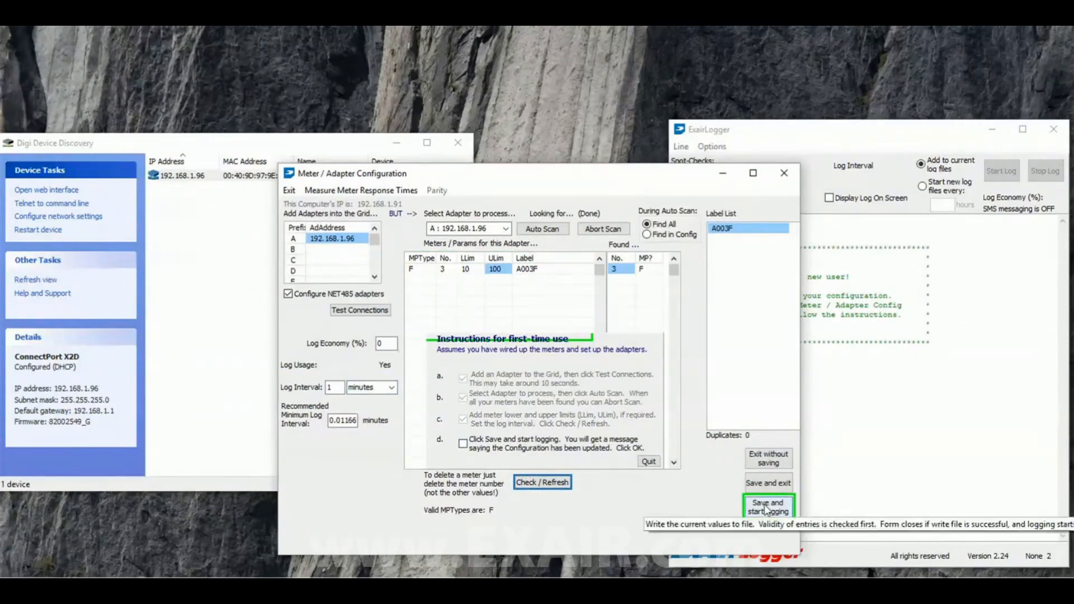
{"action": "left_click", "coordinate": [769, 508]}
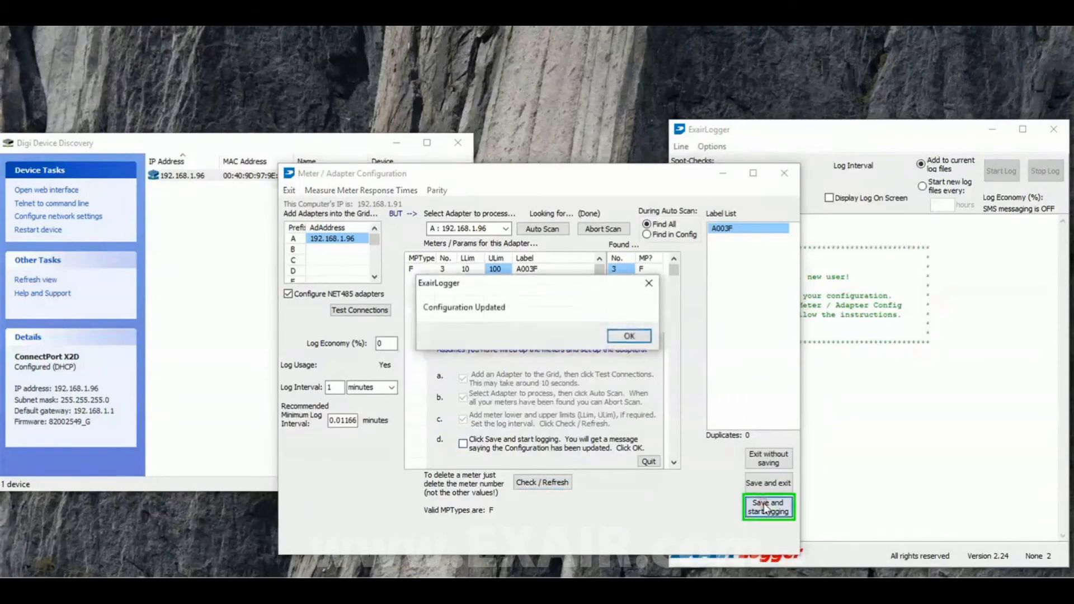
{"action": "left_click", "coordinate": [629, 336]}
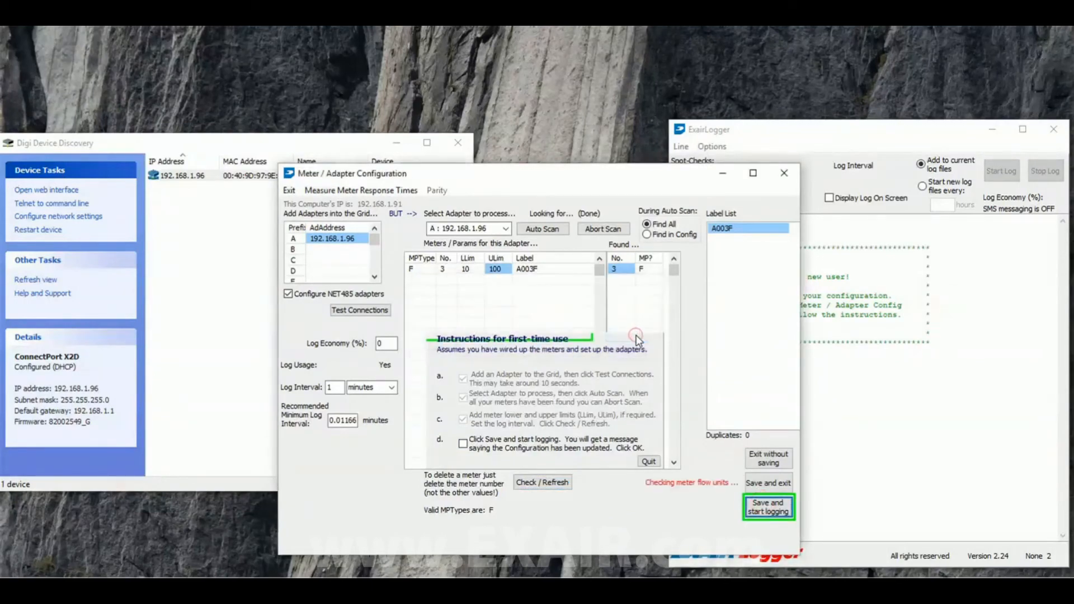
{"action": "left_click", "coordinate": [768, 509]}
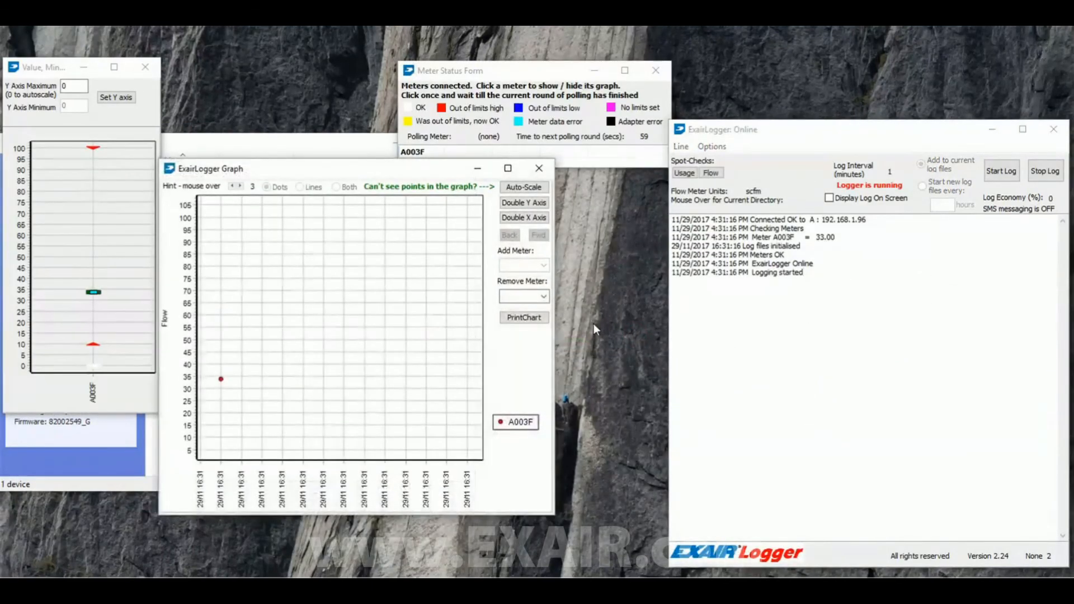
{"action": "mouse_move", "coordinate": [335, 377]}
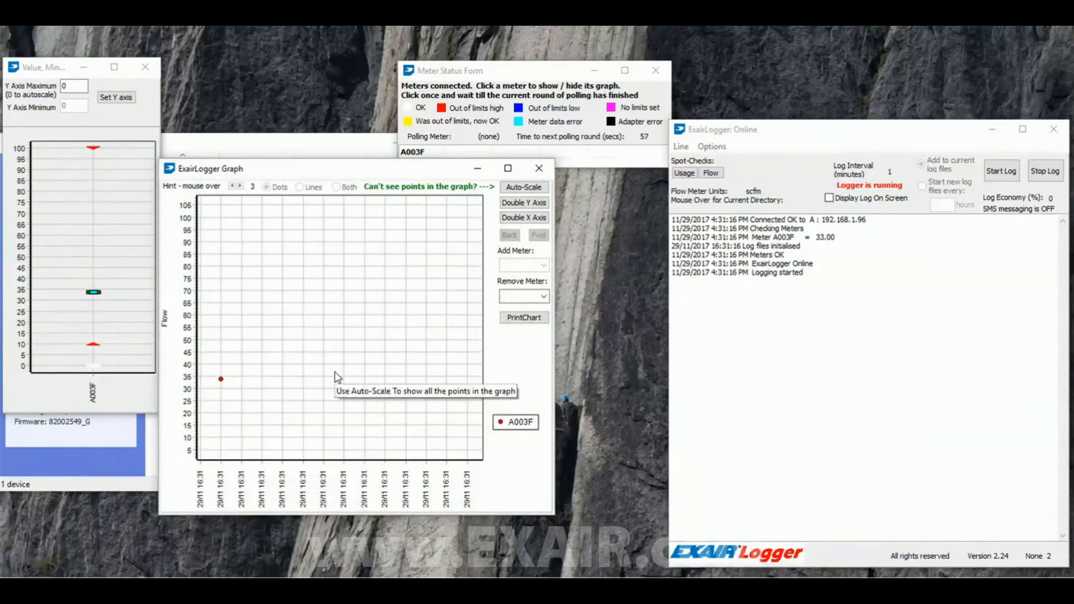